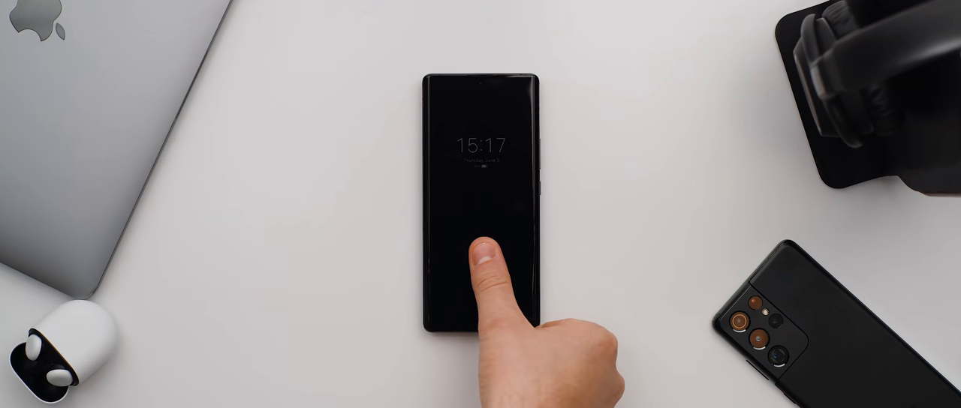
Unlock the phone from the always-on display using the in-display fingerprint sensor
{"action": "left_click", "coordinate": [484, 263]}
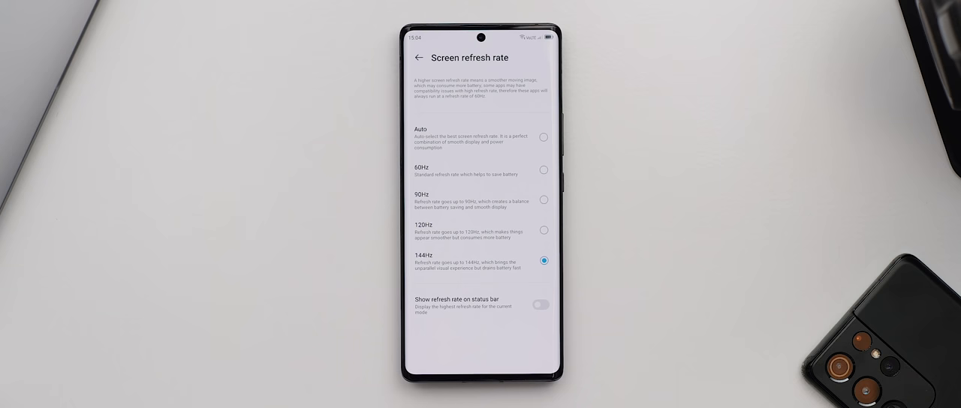
Select 90Hz on the Screen refresh rate page, replacing 144Hz
{"action": "left_click", "coordinate": [544, 200]}
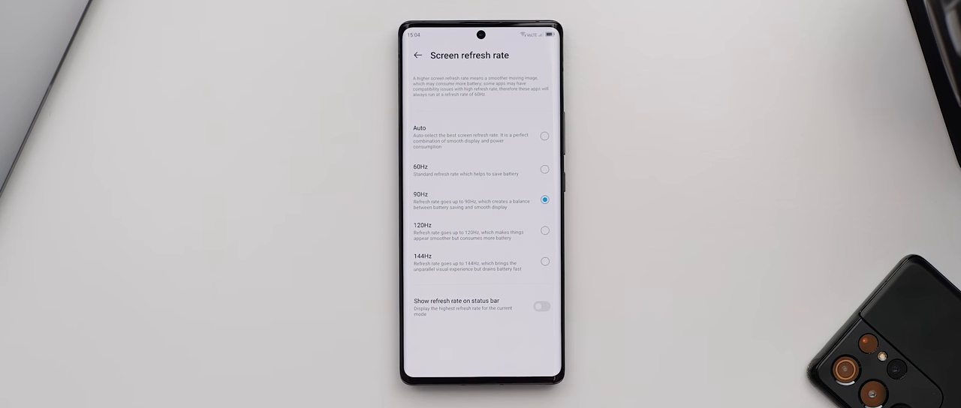